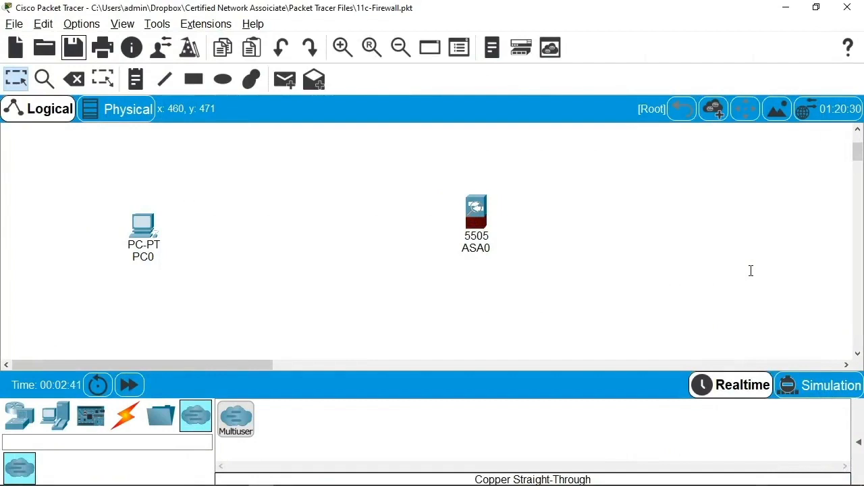
{"action": "left_click", "coordinate": [143, 229]}
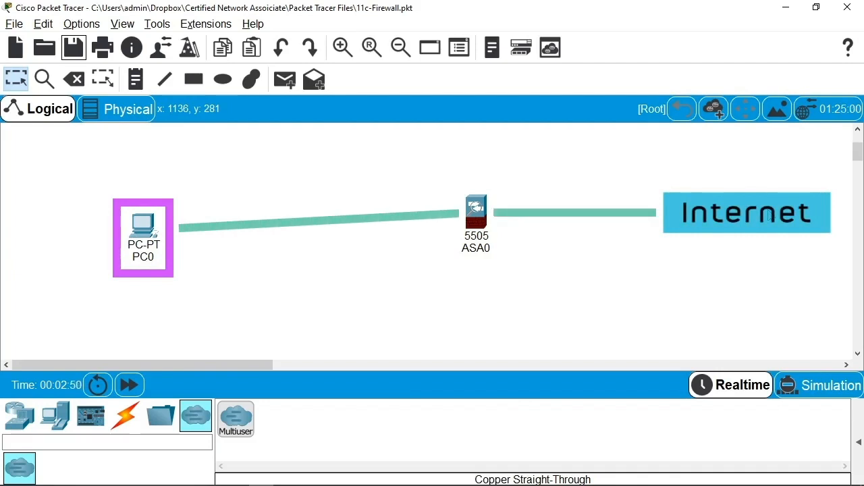
{"action": "mouse_move", "coordinate": [127, 265]}
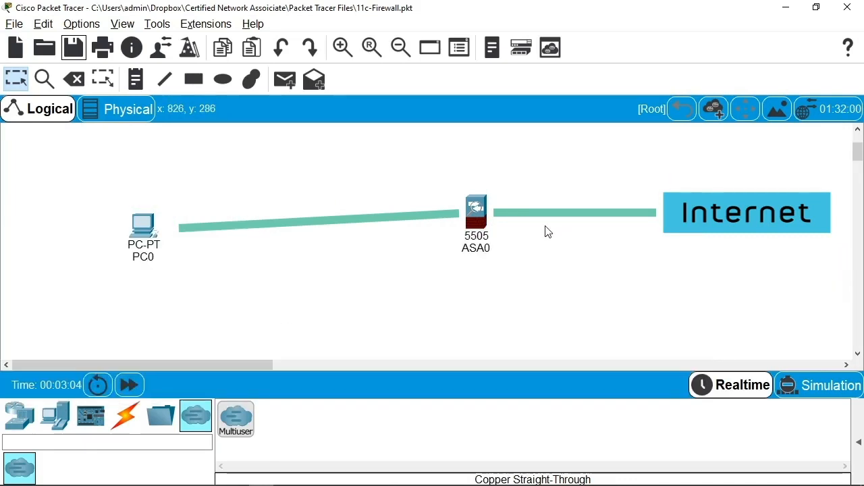
{"action": "mouse_move", "coordinate": [523, 238]}
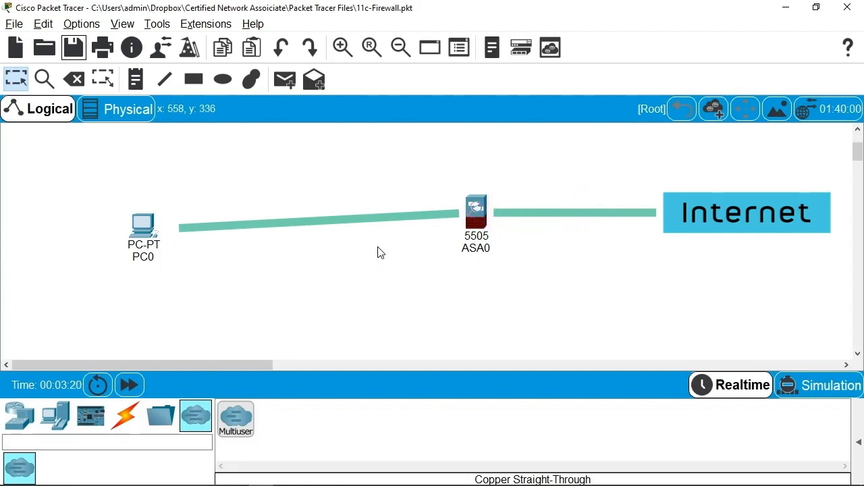
{"action": "mouse_move", "coordinate": [384, 251]}
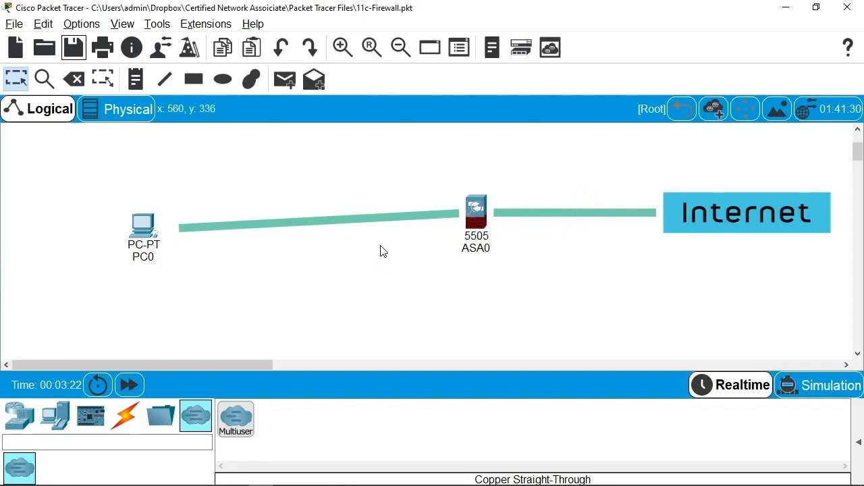
{"action": "mouse_move", "coordinate": [748, 250]}
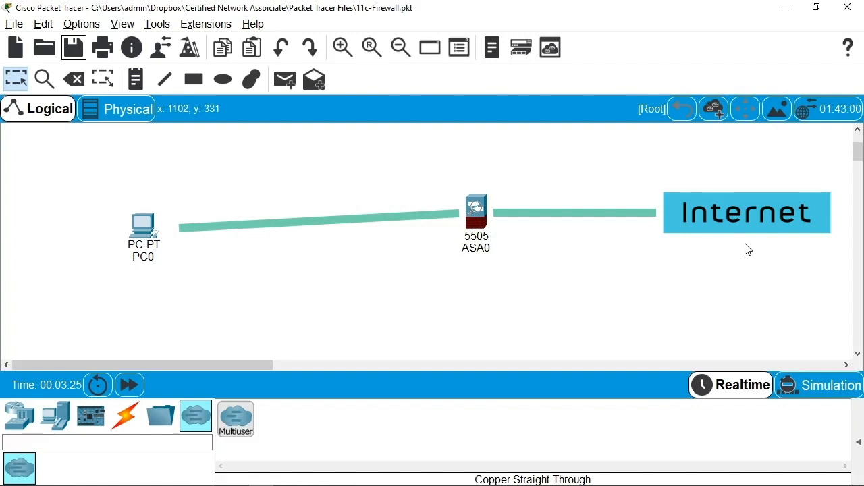
{"action": "mouse_move", "coordinate": [695, 241]}
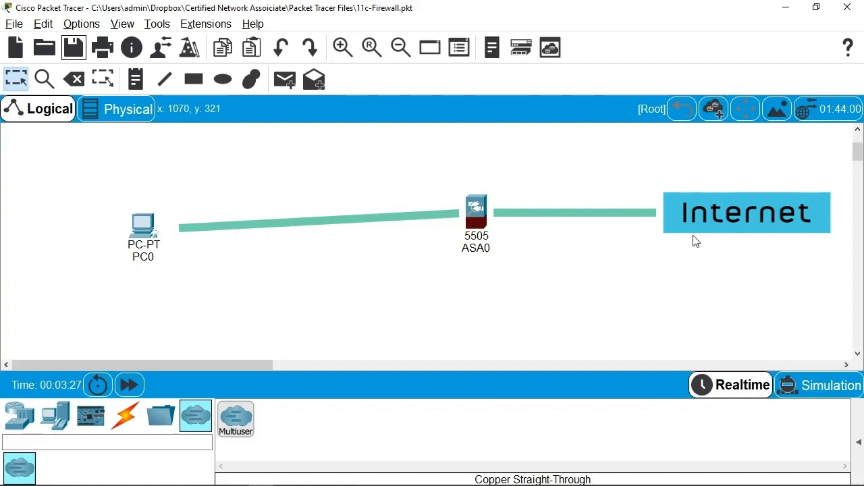
{"action": "mouse_move", "coordinate": [520, 233]}
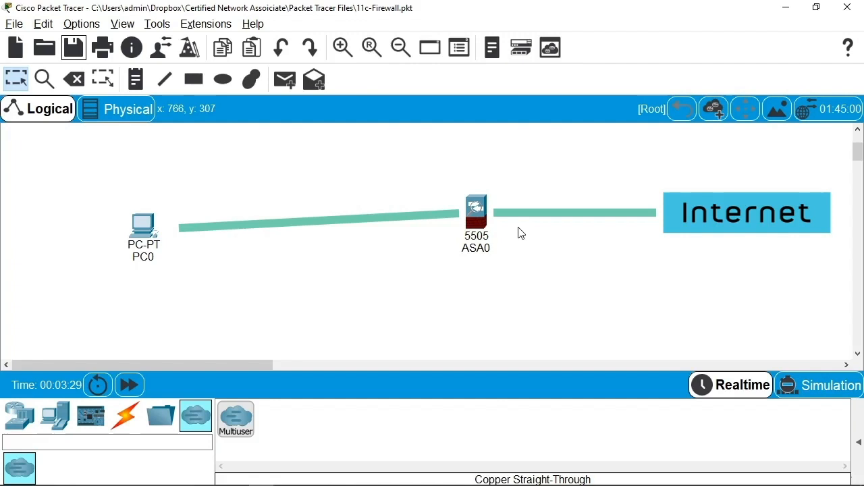
{"action": "mouse_move", "coordinate": [96, 196]}
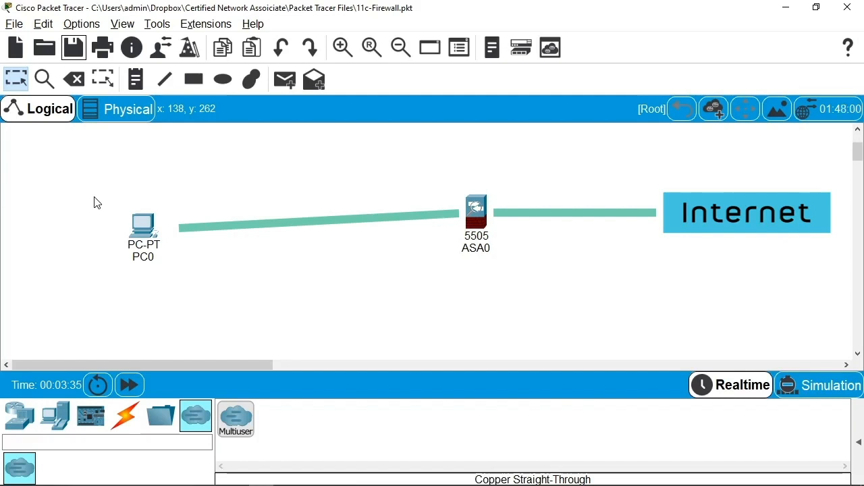
{"action": "mouse_move", "coordinate": [507, 216]}
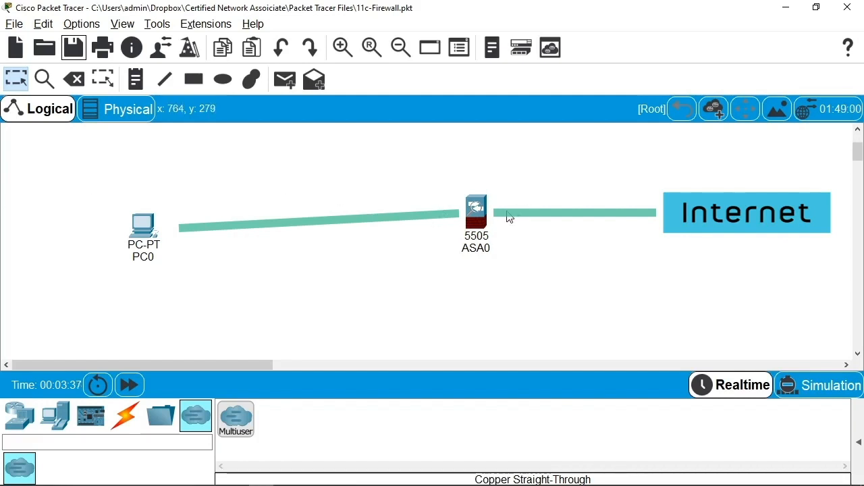